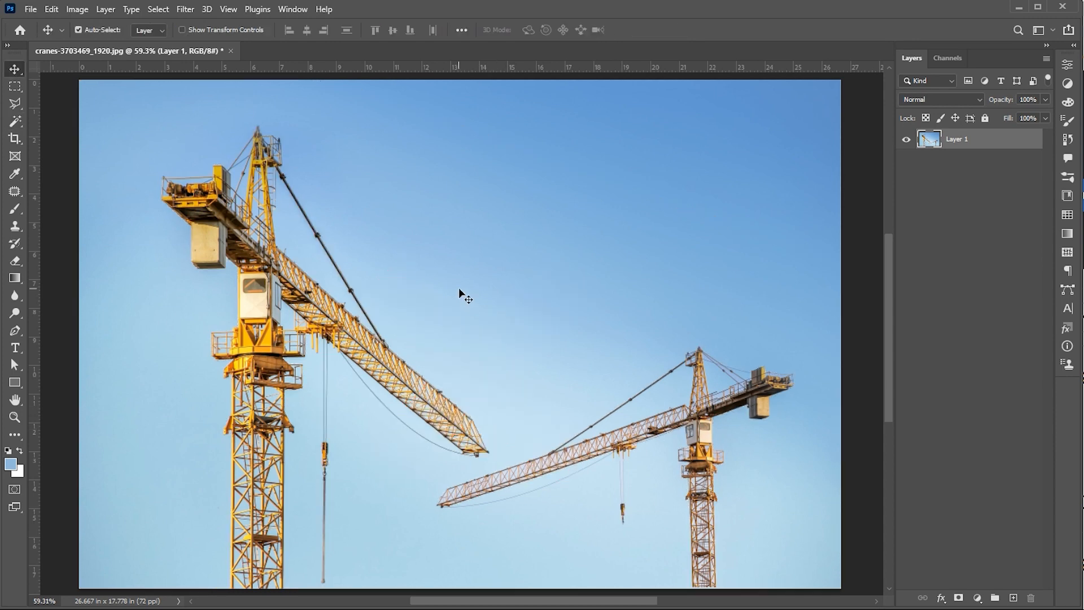
Step: Duplicate the Blue channel in the Channels panel and view Blue copy alone
click(948, 57)
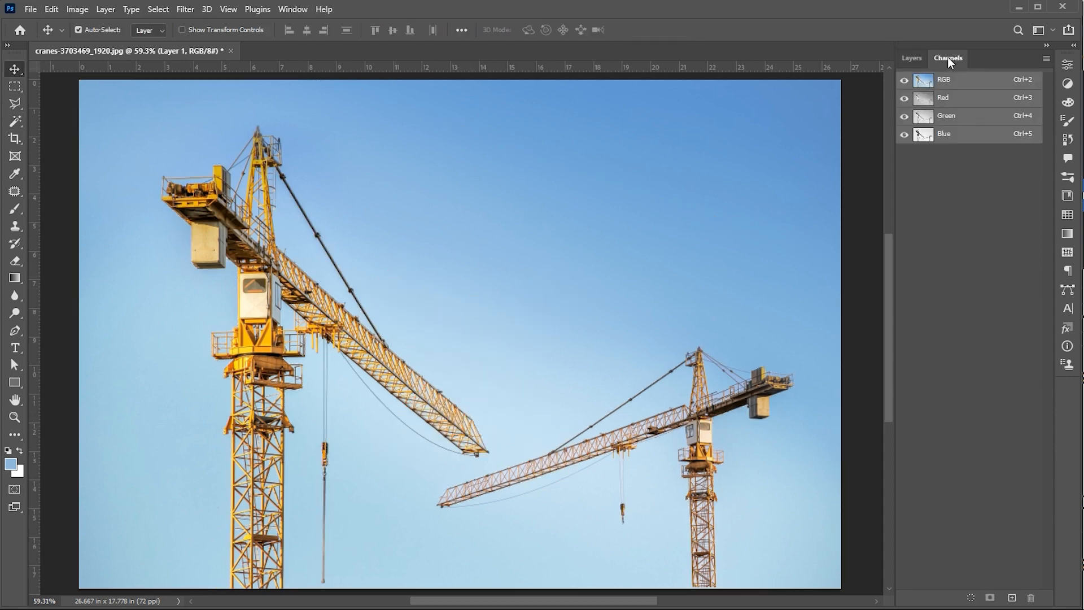
mouse_move(955, 140)
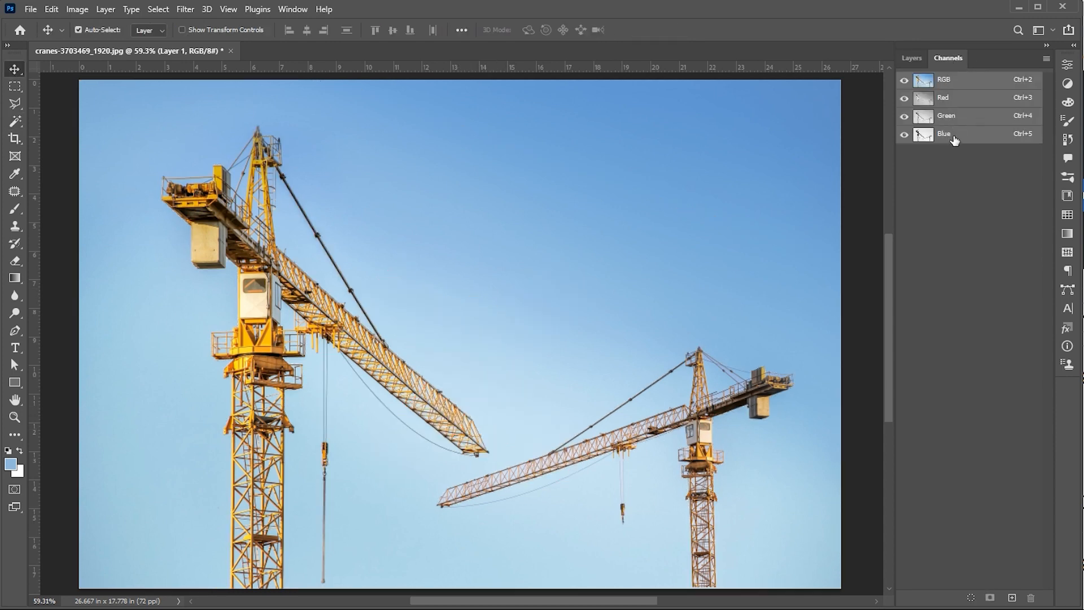
click(943, 133)
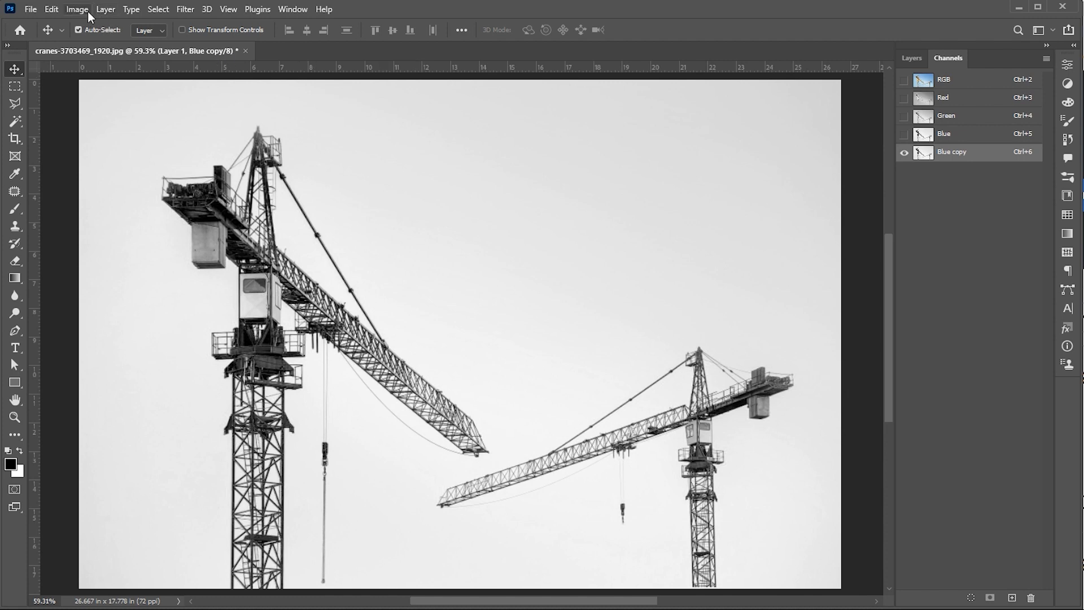
Step: Apply Levels to Blue copy, moving black and white input sliders inward
click(77, 9)
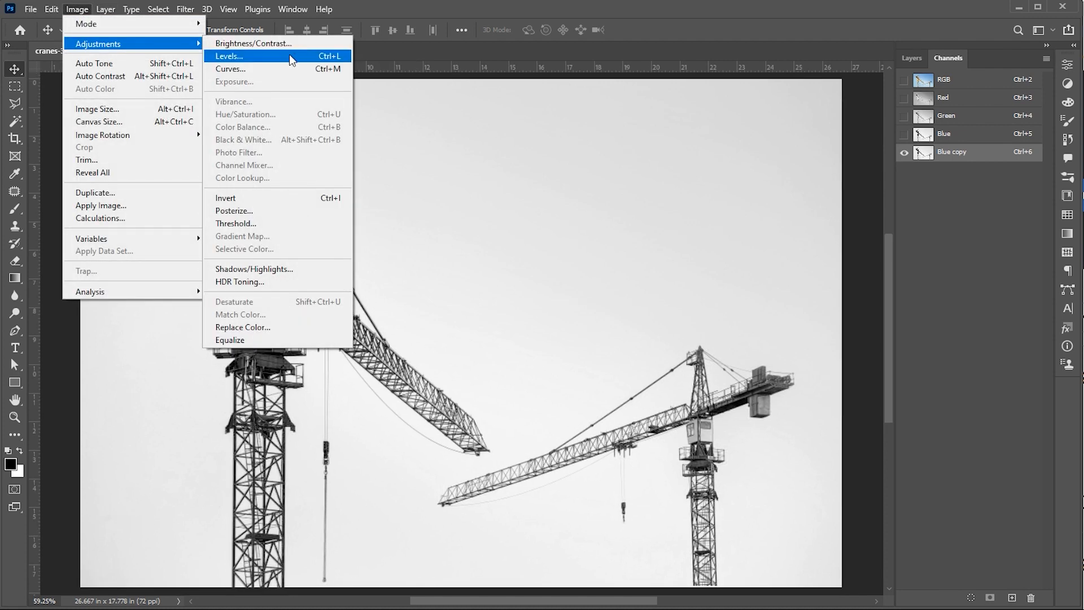
click(228, 56)
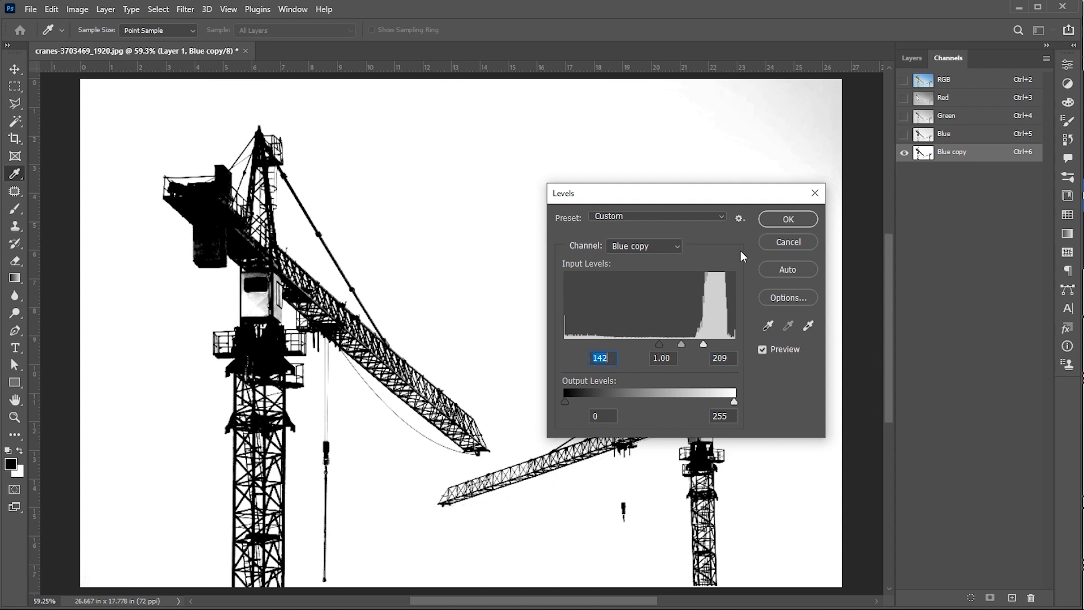
click(787, 219)
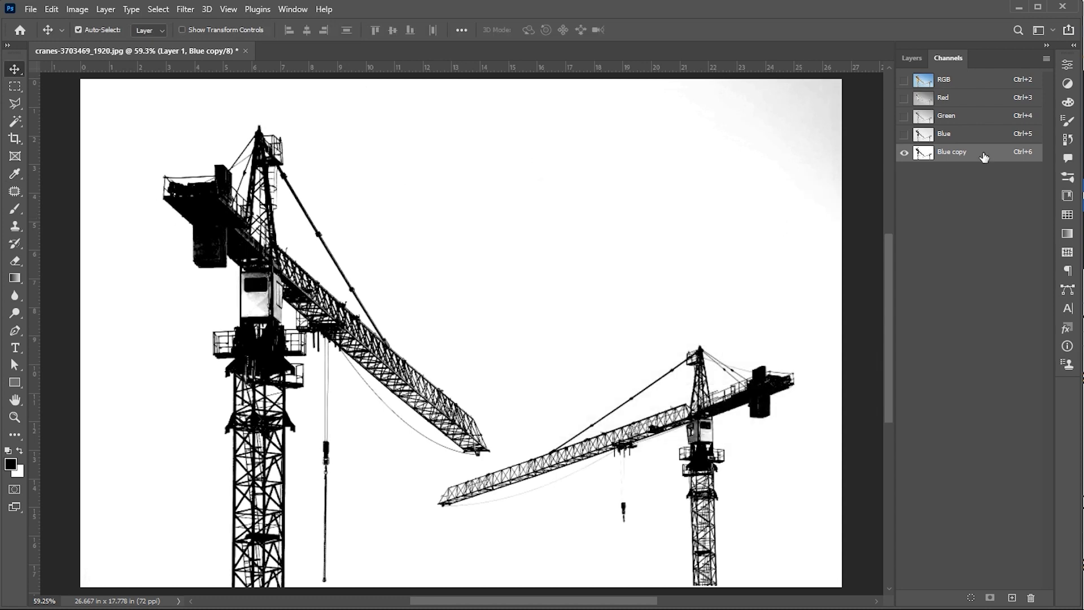
Step: Load Blue copy as a selection, then delete the Blue copy channel
click(972, 597)
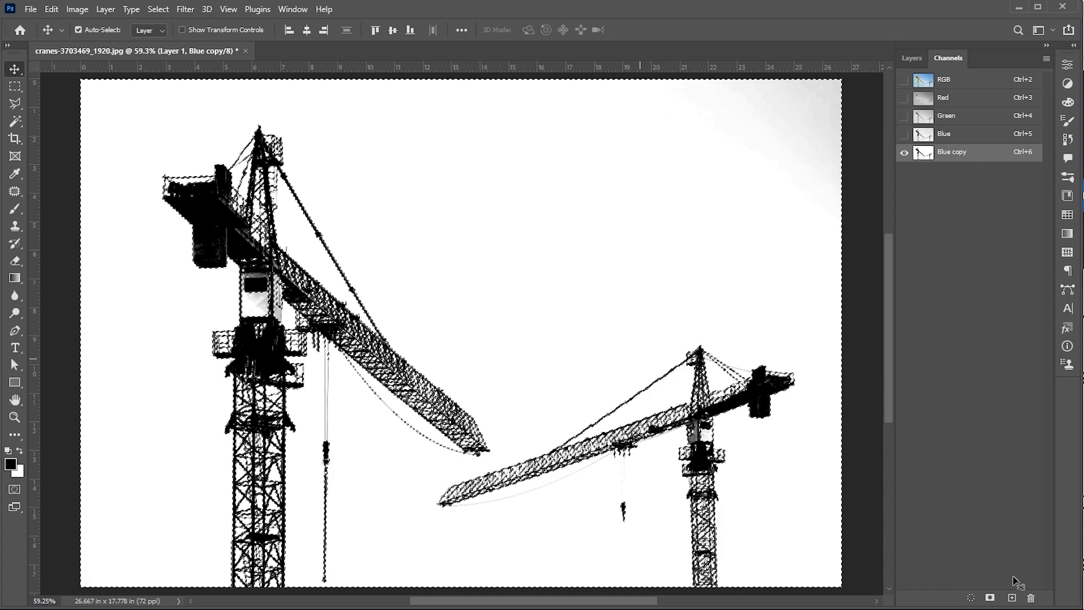
click(1029, 598)
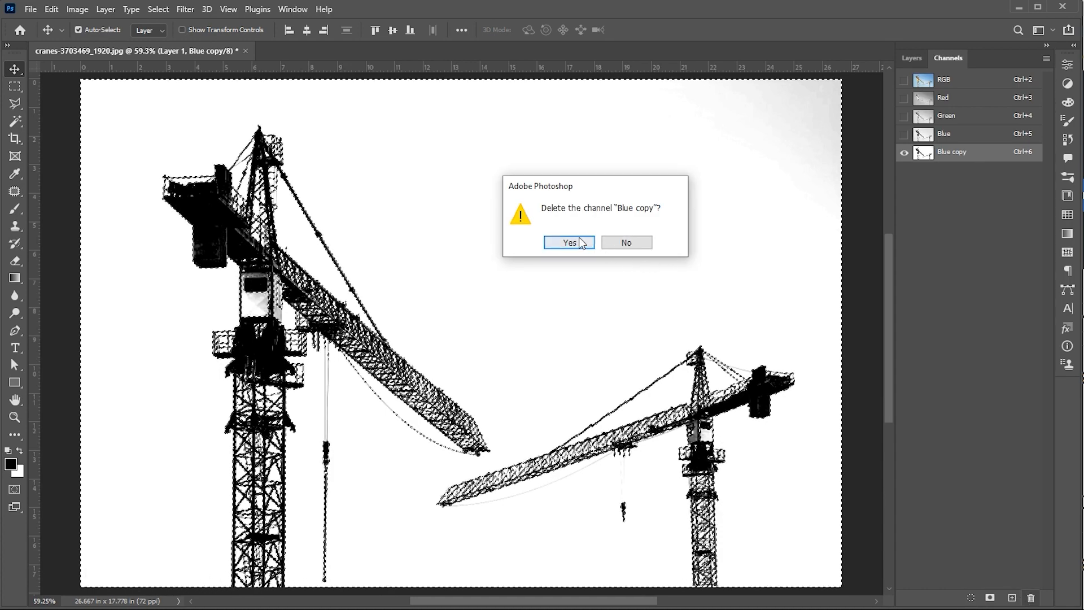
click(568, 242)
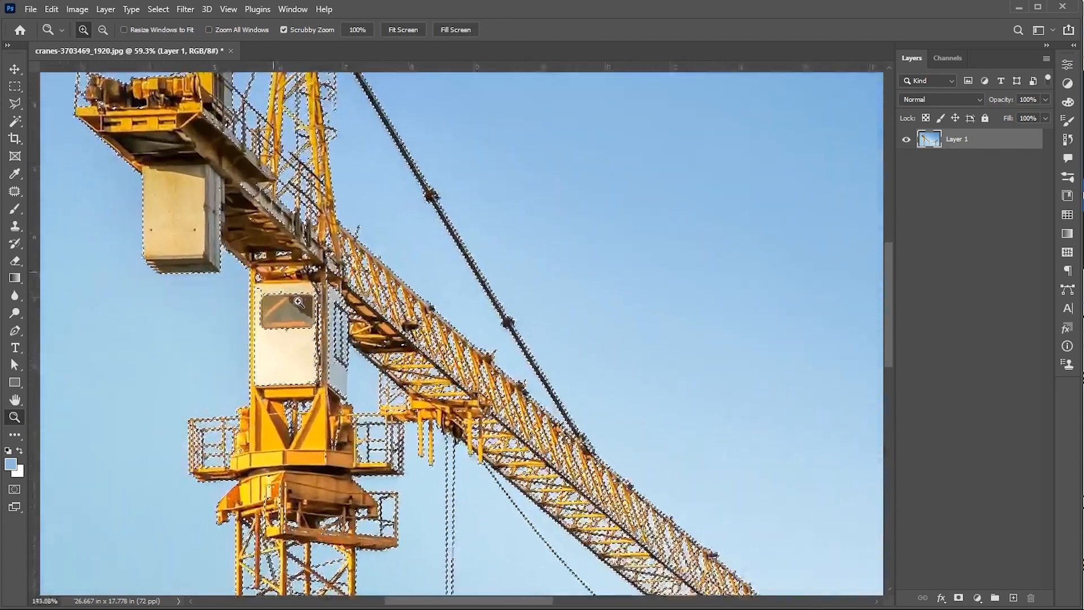
Step: Zoom into the left crane's cabin and add missed areas with the Polygonal Lasso
click(13, 104)
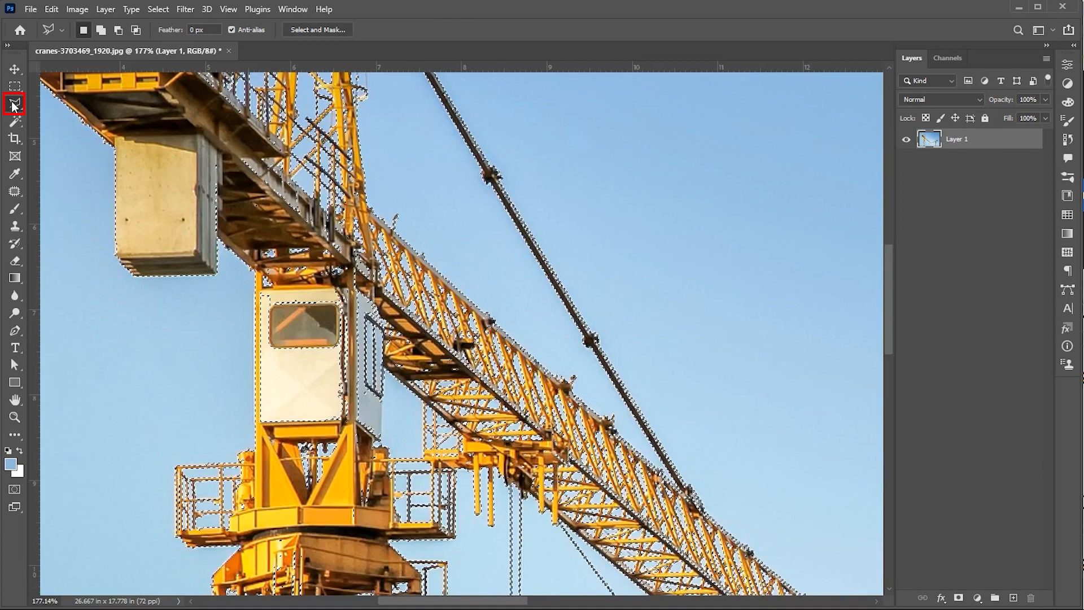
click(14, 104)
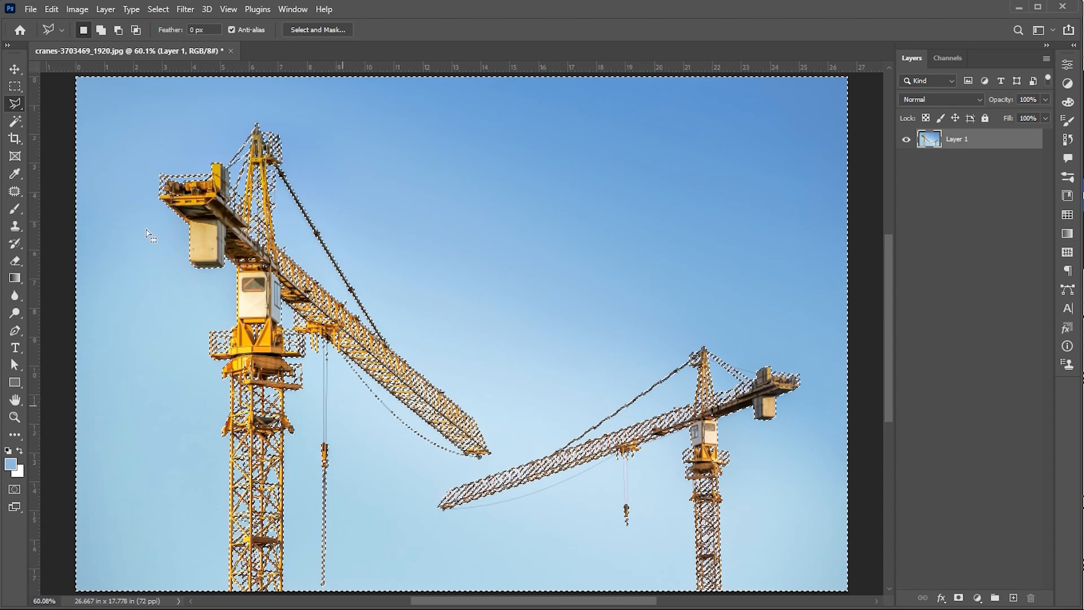
click(157, 9)
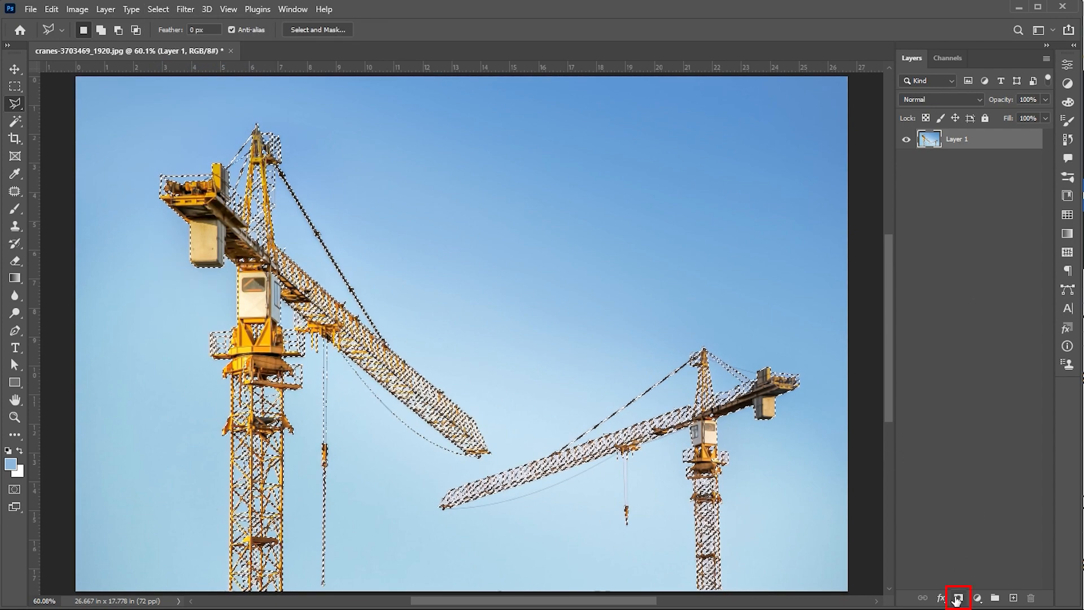
Step: Add a layer mask to Layer 1 using the crane selection
click(958, 597)
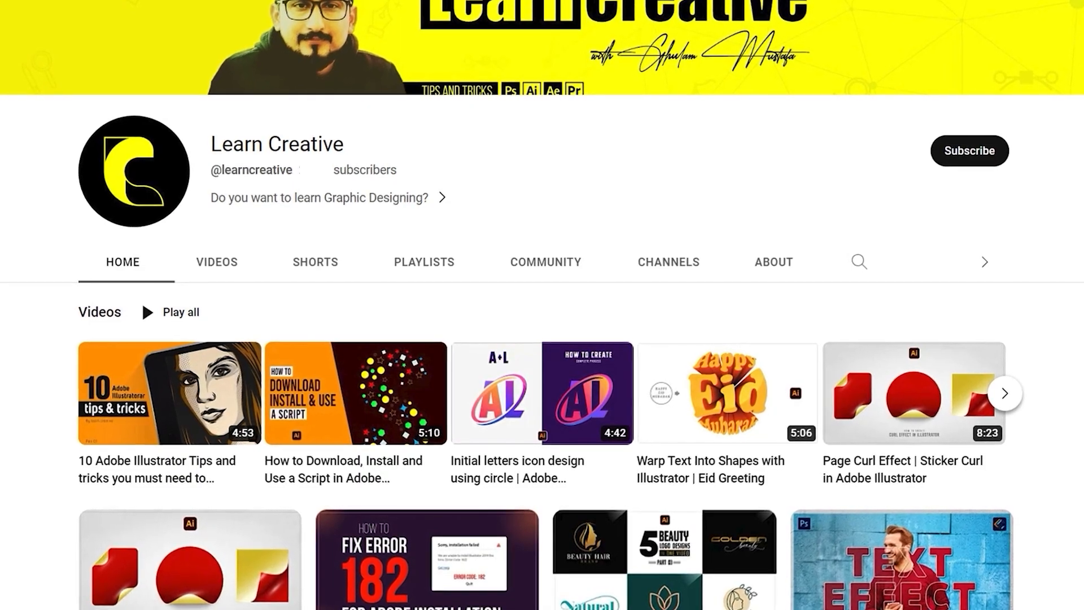
Step: Scroll down the Learn Creative channel page to see more videos
scroll(down, 3)
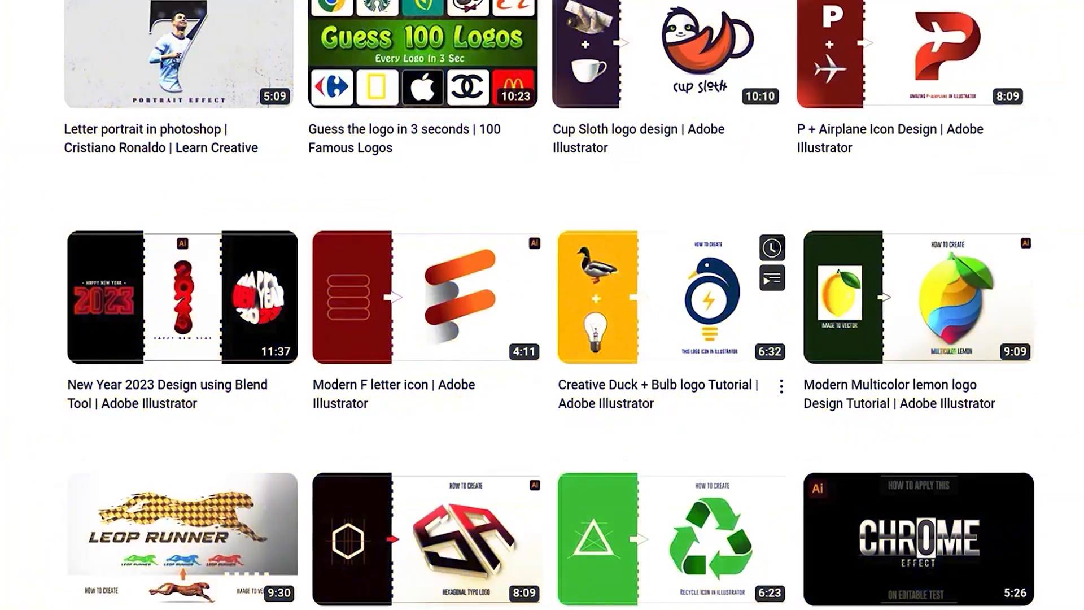